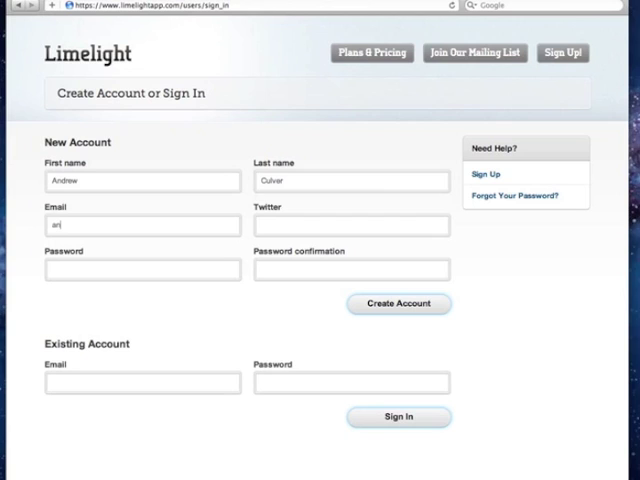
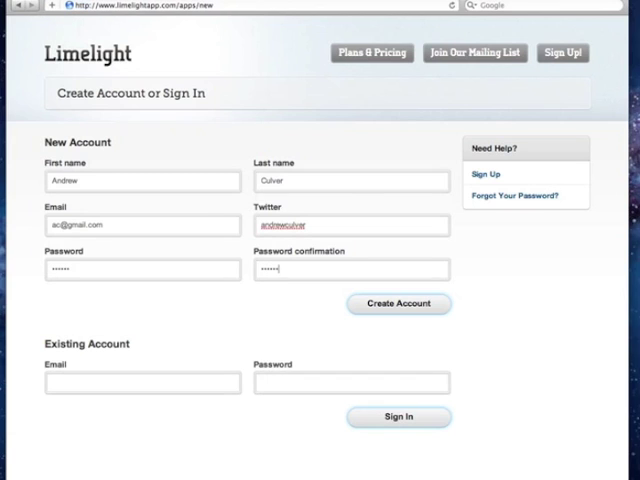
Create the account and choose Flickscan from the App Store matches for 'flickscan'.
left_click(398, 304)
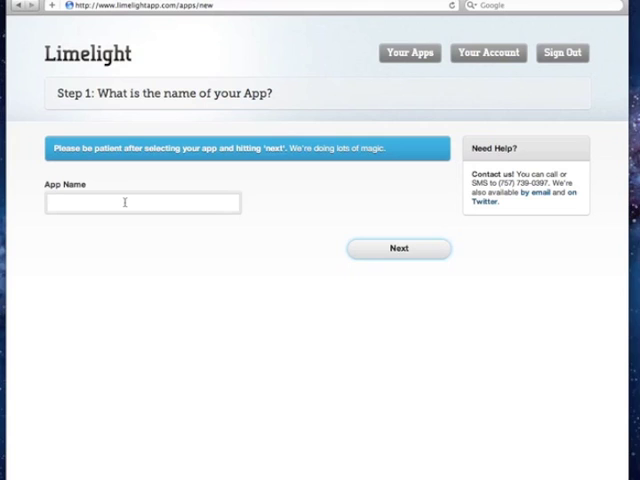
left_click(398, 248)
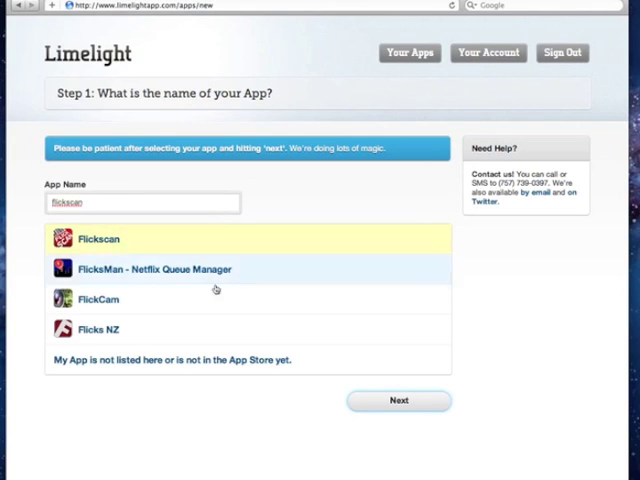
left_click(398, 400)
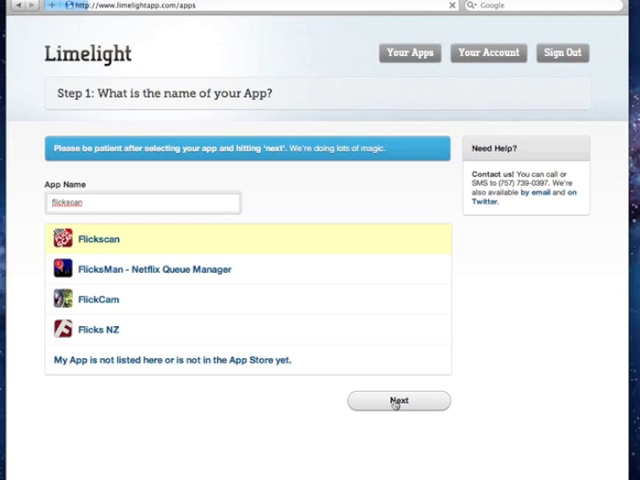
Generate the Flickscan promo site and review its preview and theme choices.
left_click(398, 400)
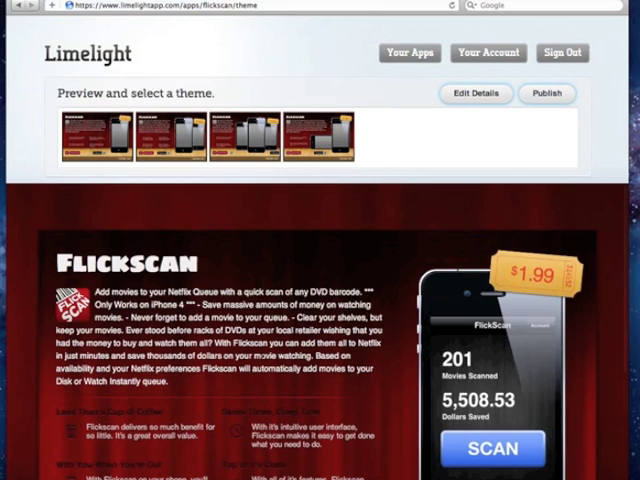
scroll("down", 3)
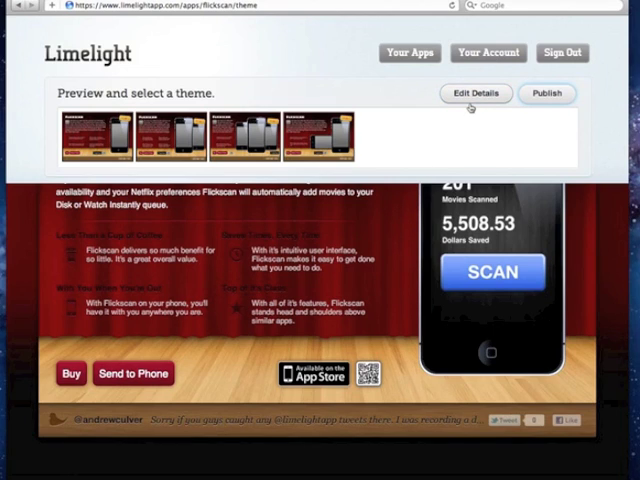
Edit the Less Than a Cup of Coffee feature with a new icon and save it.
left_click(476, 92)
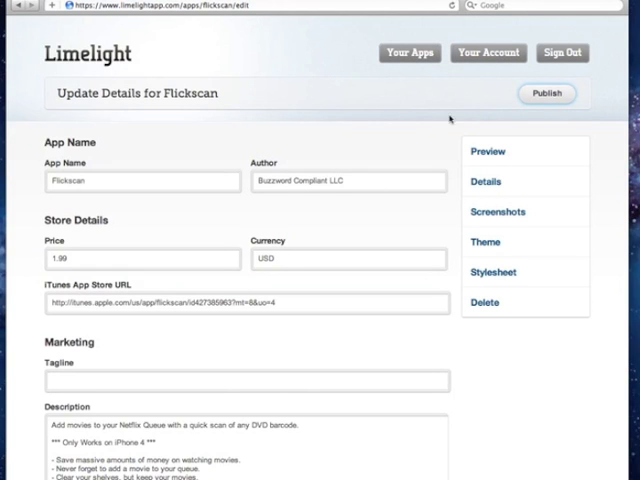
scroll("down", 3)
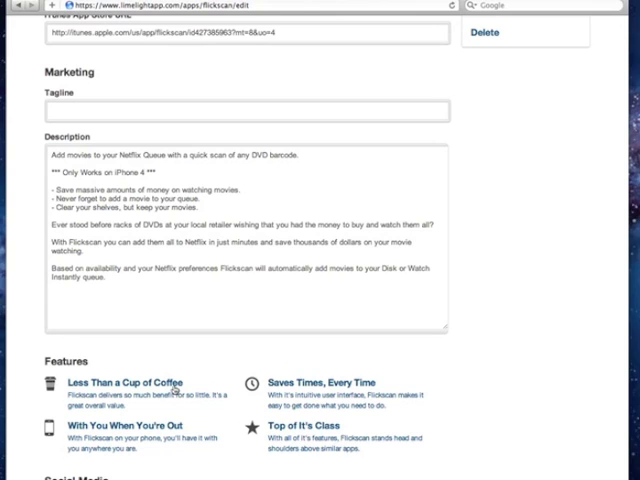
left_click(124, 384)
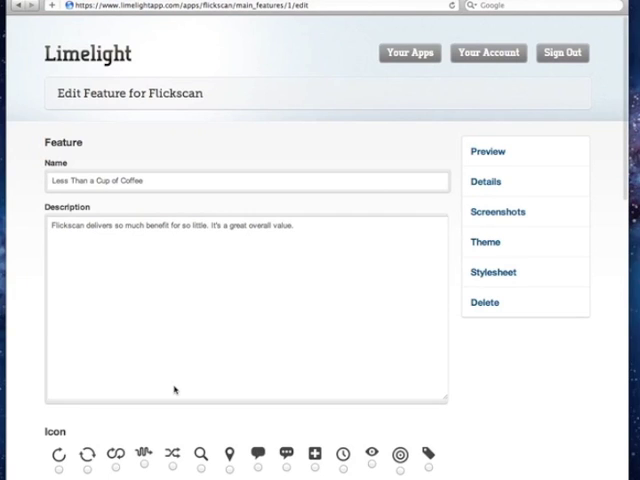
scroll("down", 3)
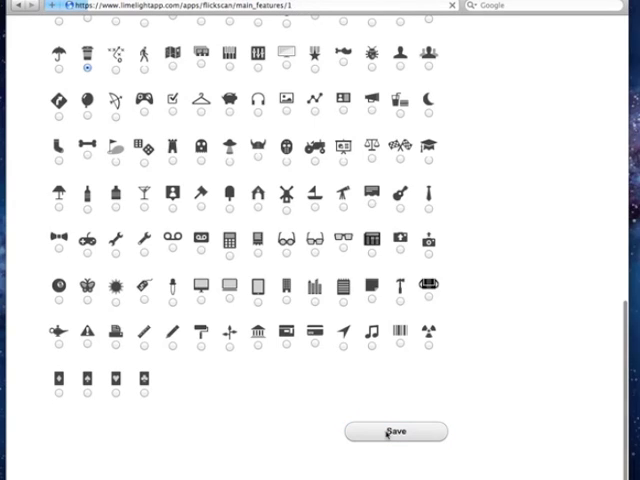
left_click(396, 432)
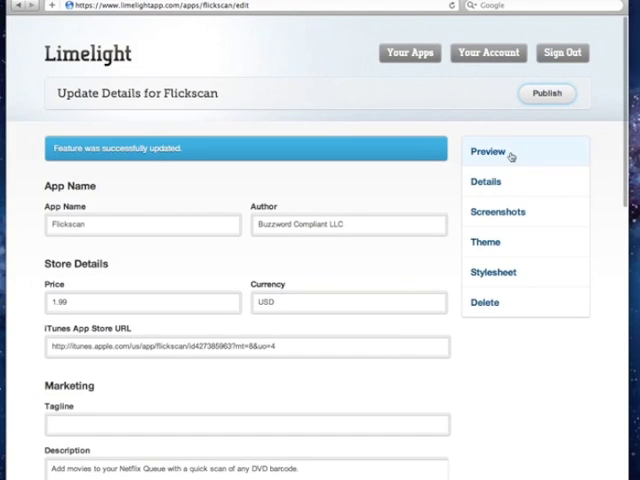
Upload an app icon on the Screenshots page beside the three existing screenshots.
left_click(496, 212)
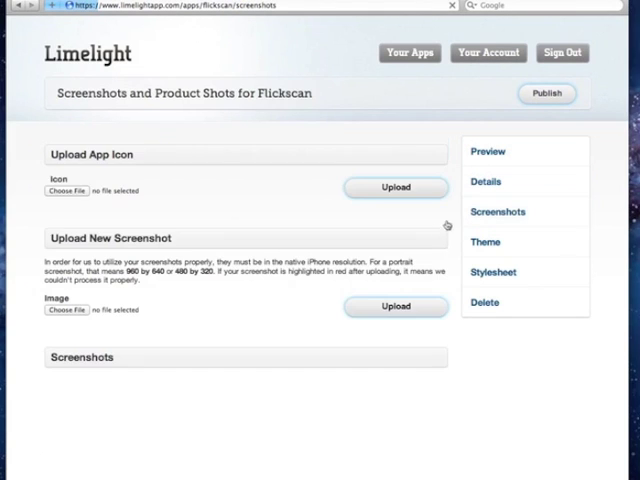
scroll("down", 3)
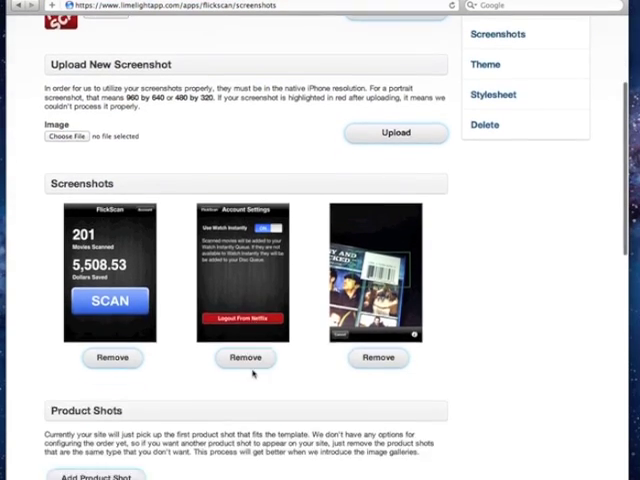
scroll("down", 3)
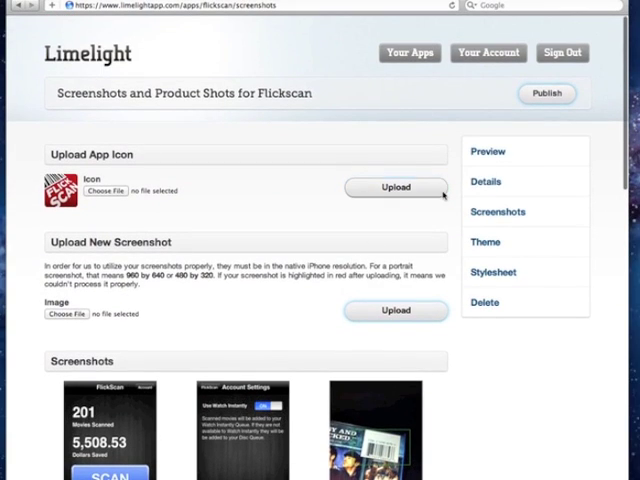
left_click(488, 152)
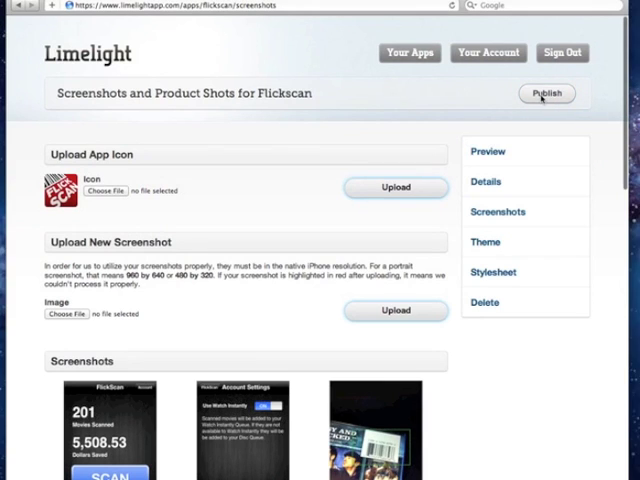
Publish Flickscan, complete the subscription, and publish again from Your Apps.
left_click(546, 92)
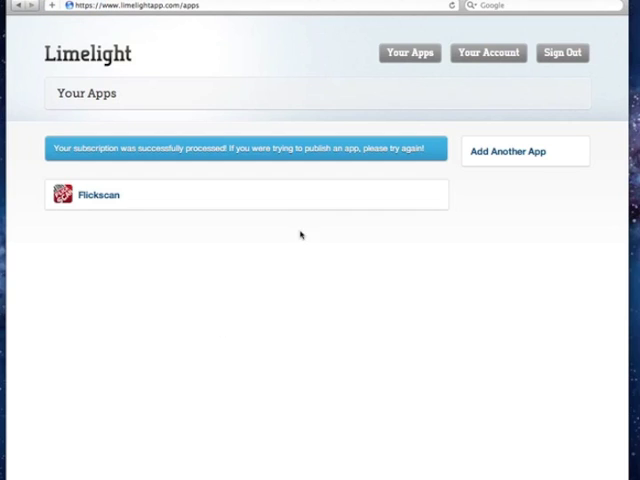
left_click(100, 194)
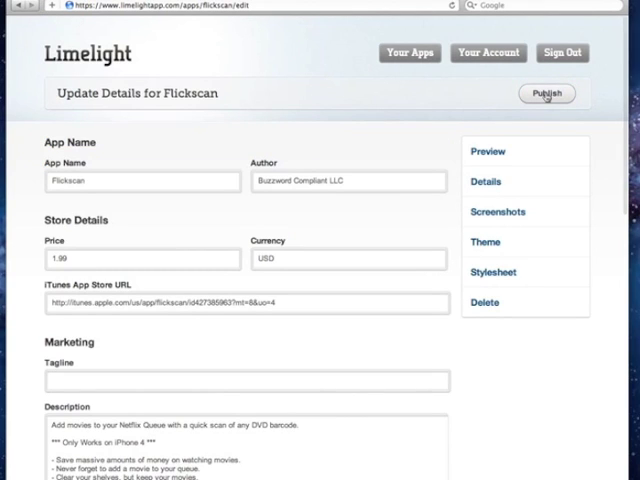
left_click(546, 92)
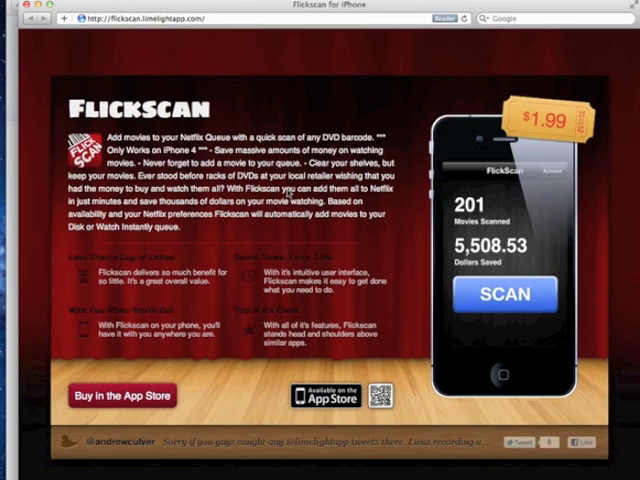
mouse_move(158, 356)
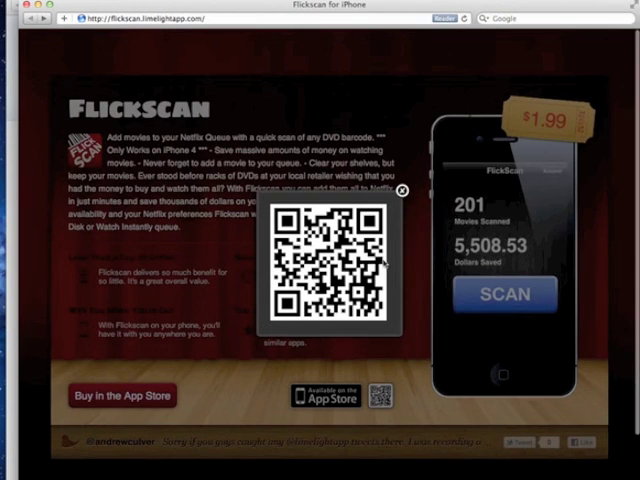
Close the live site's QR code and start a 'Check out Flickscan' tweet with the site link.
left_click(404, 192)
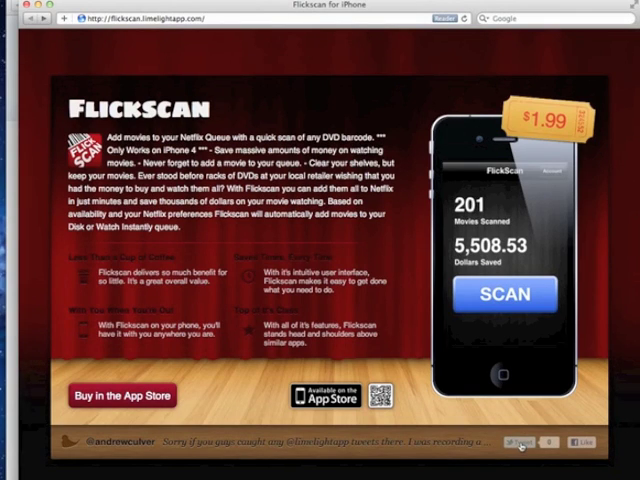
left_click(516, 446)
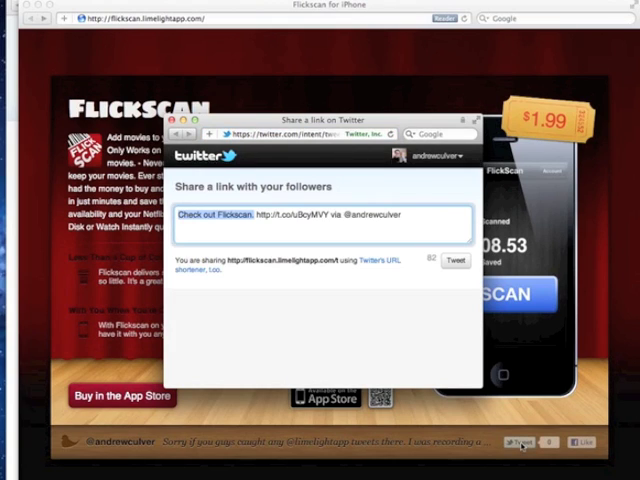